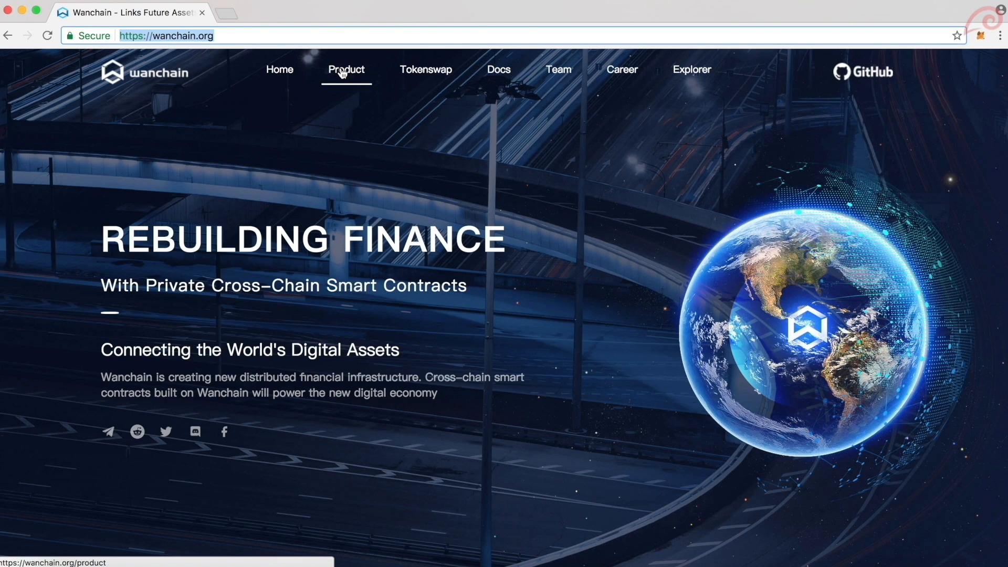
Go from the Wanchain Product page to the WAN Wallet GitHub releases
{"action": "left_click", "coordinate": [346, 69]}
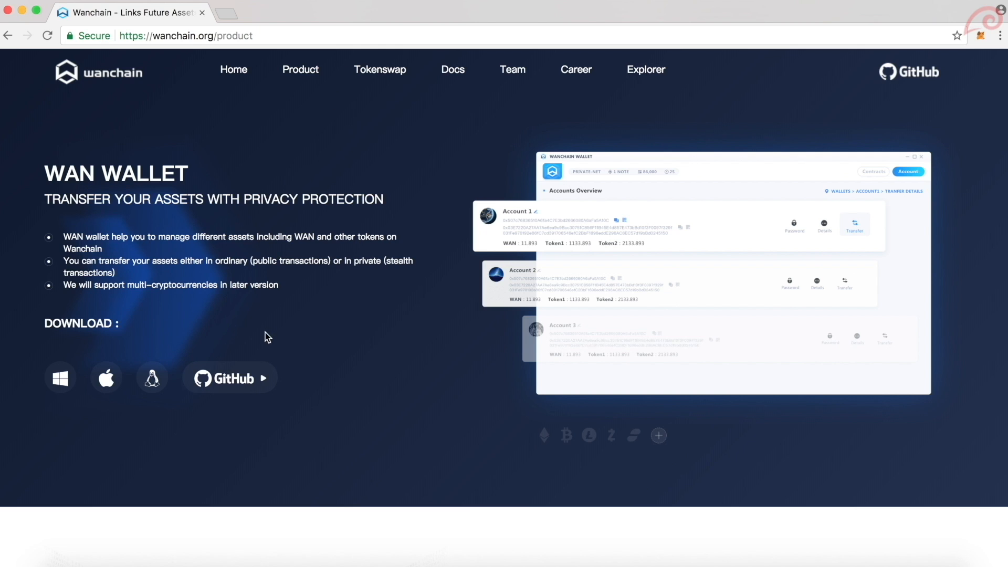
{"action": "mouse_move", "coordinate": [230, 378]}
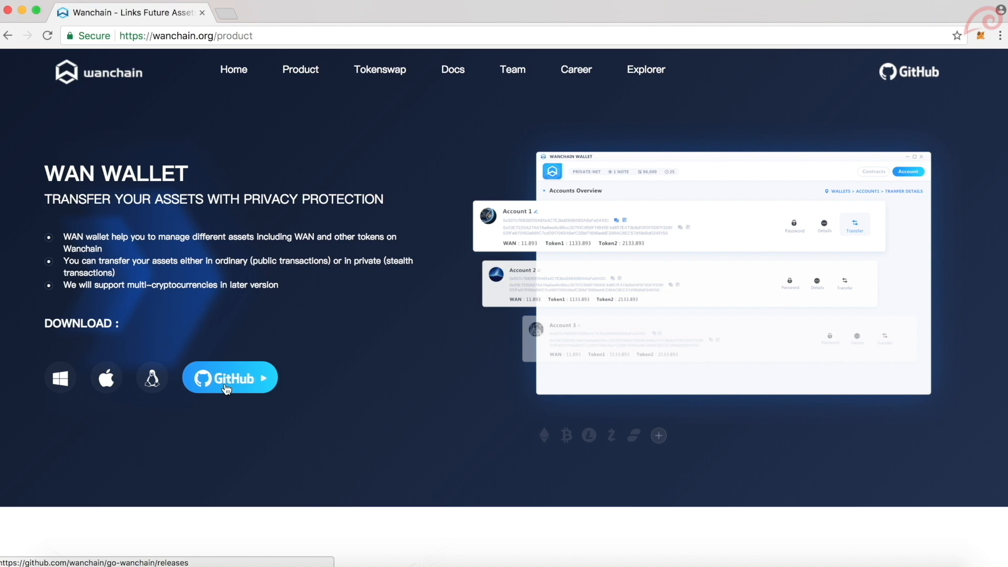
{"action": "left_click", "coordinate": [228, 377]}
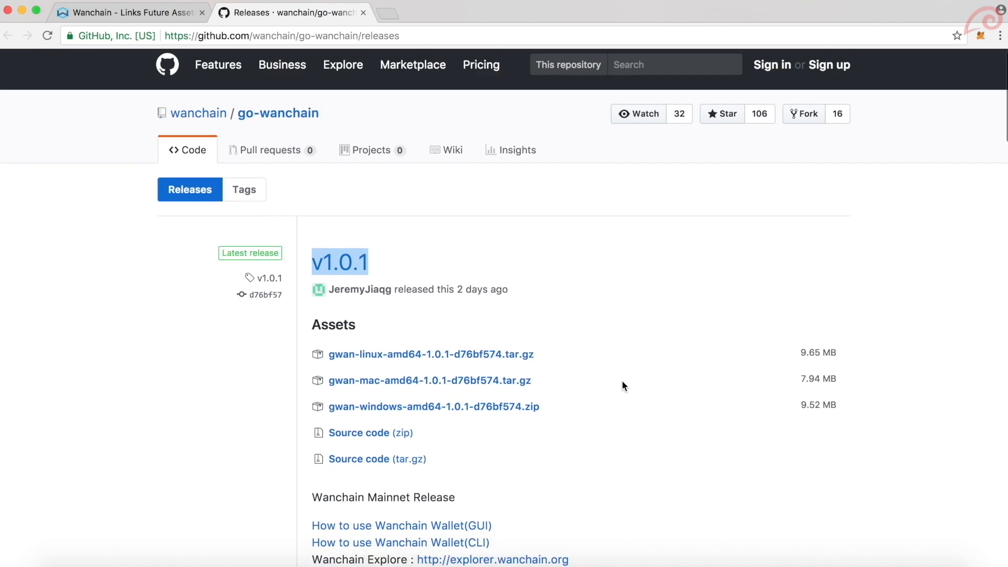
Scroll the go-wanchain releases page down to the v1.0.0 Assets list
{"action": "scroll", "scroll_direction": "down", "scroll_amount": 3}
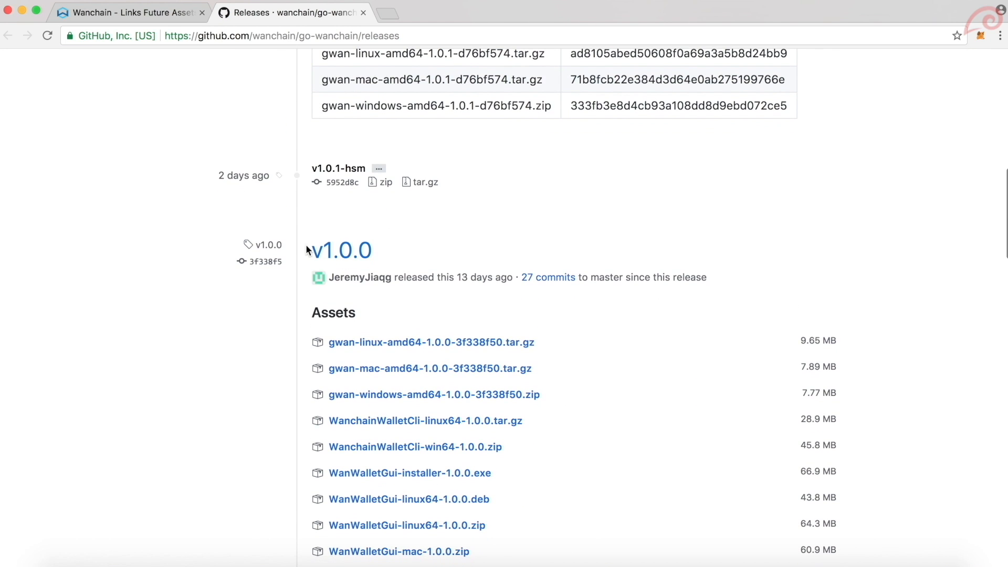
{"action": "scroll", "scroll_direction": "down", "scroll_amount": 3}
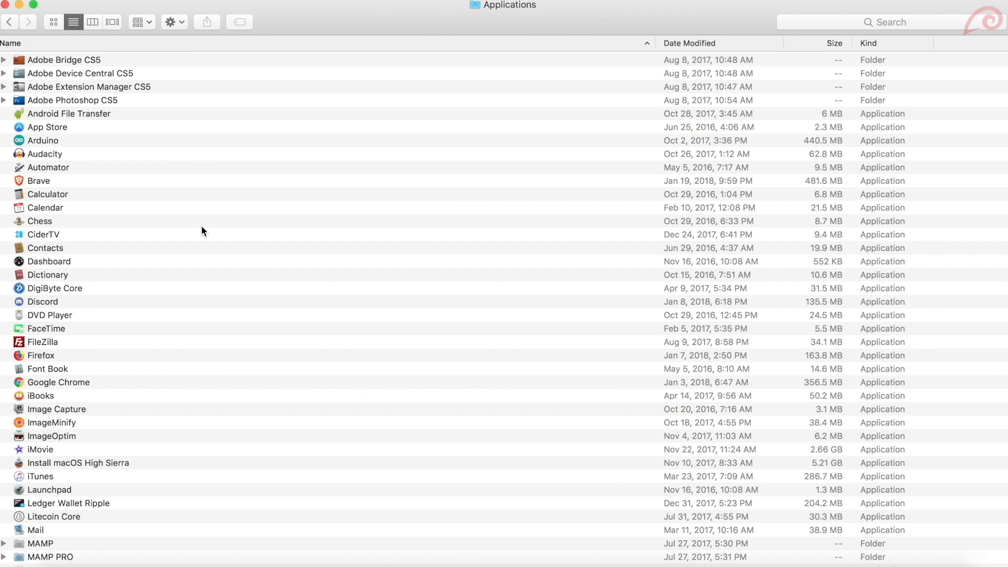
Open WanWalletGui from Applications and confirm the open prompt
{"action": "scroll", "scroll_direction": "down", "scroll_amount": 3}
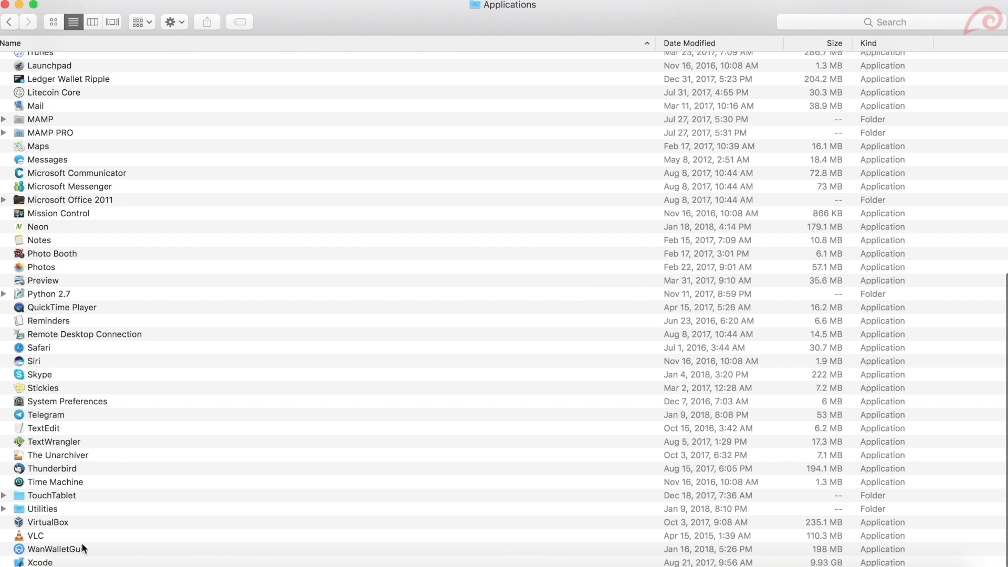
{"action": "mouse_move", "coordinate": [73, 555]}
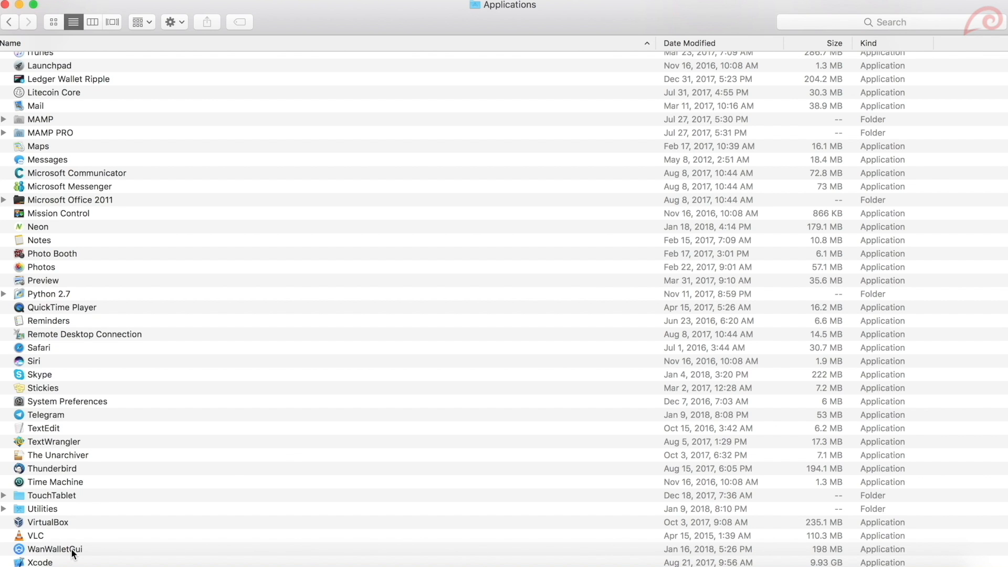
{"action": "left_click", "coordinate": [54, 549]}
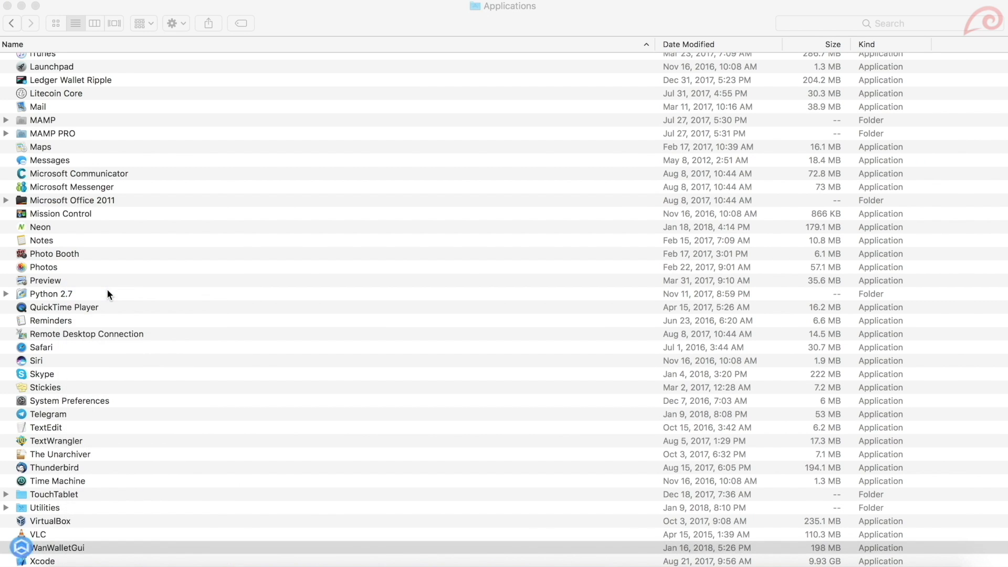
{"action": "double_click", "coordinate": [57, 547]}
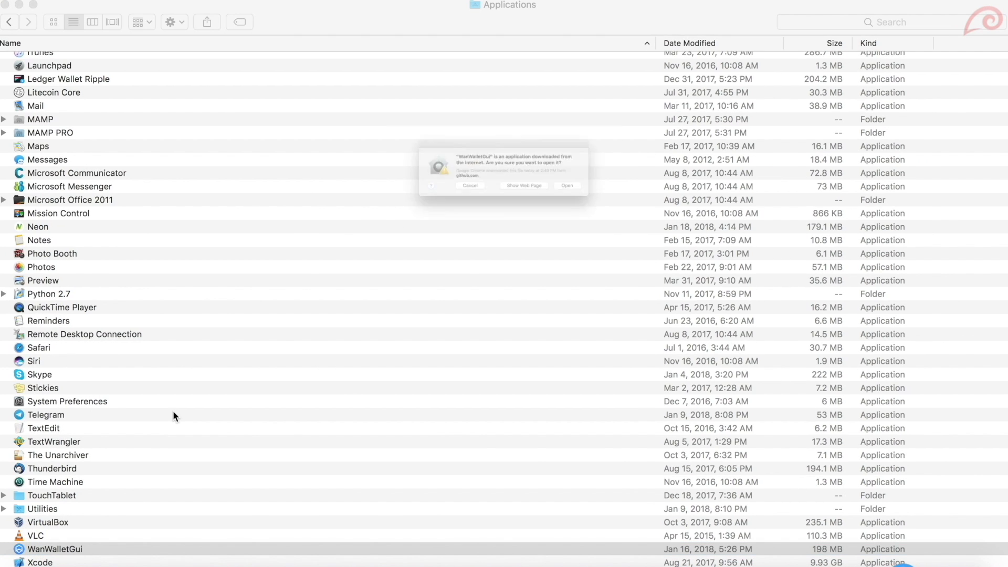
{"action": "left_click", "coordinate": [469, 186]}
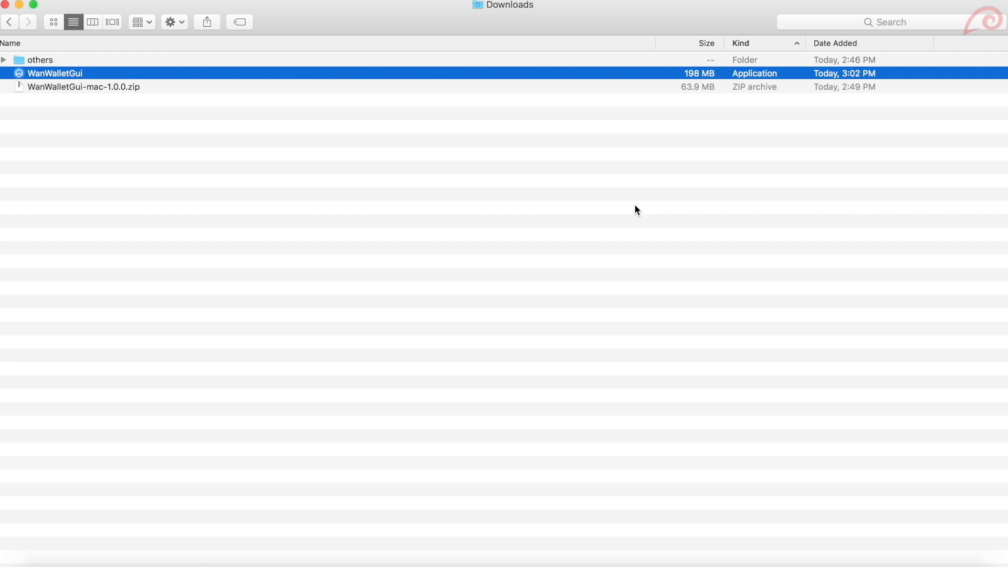
Launch WanWalletGui from Downloads to reach the node sync screen
{"action": "double_click", "coordinate": [54, 73]}
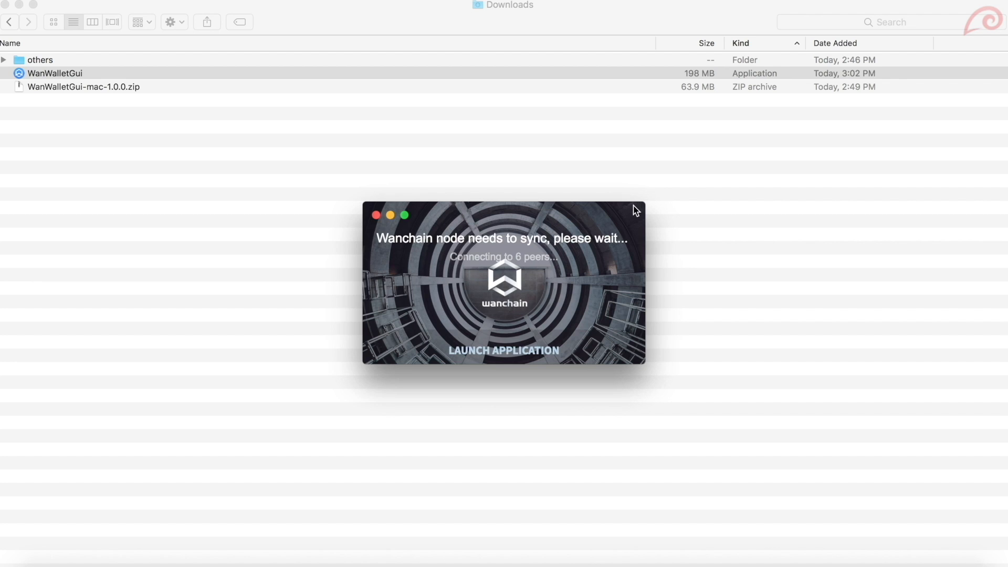
{"action": "left_click", "coordinate": [503, 350]}
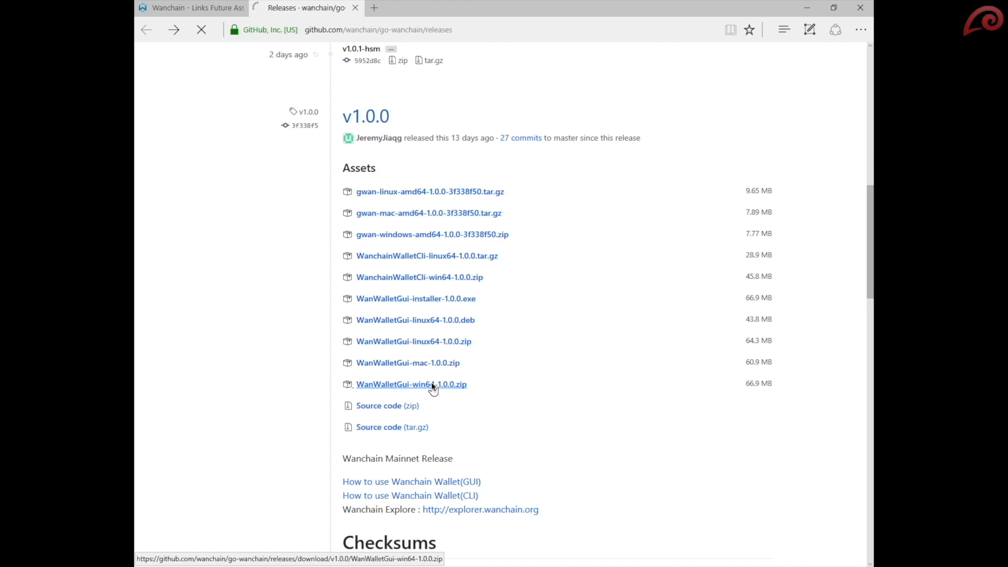
Download and save WanWalletGui-win64-1.0.0.zip from the GitHub assets
{"action": "left_click", "coordinate": [411, 384]}
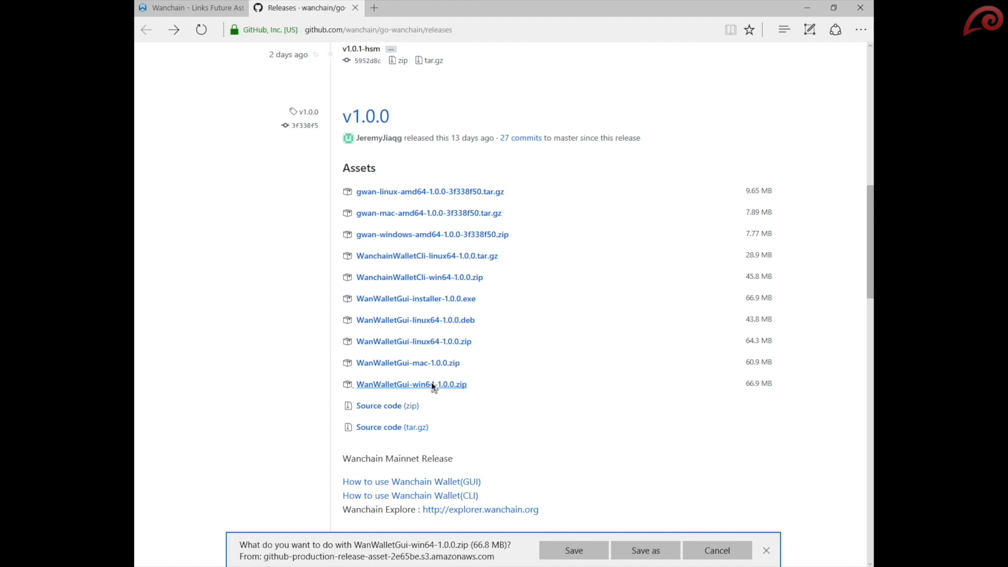
{"action": "left_click", "coordinate": [573, 550]}
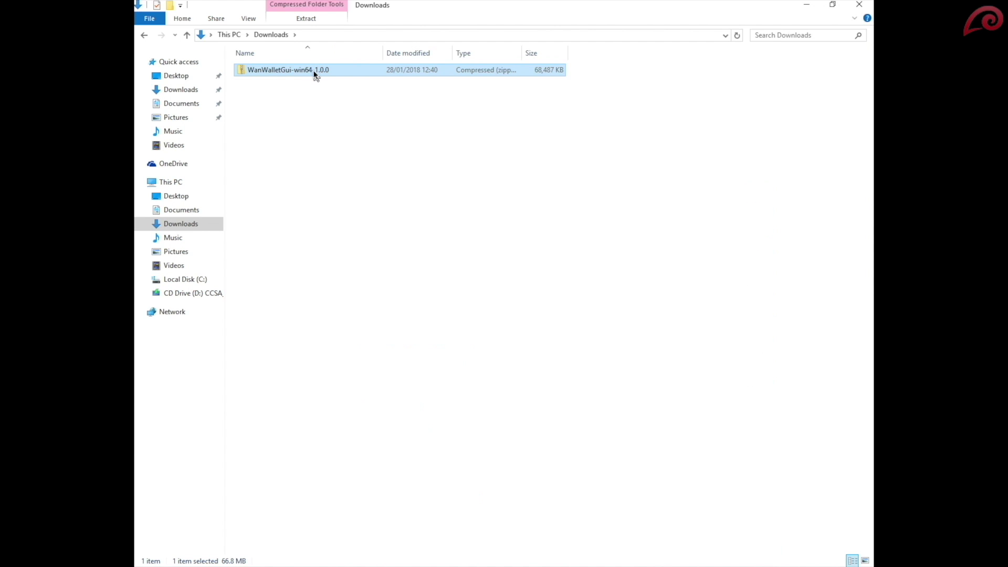
Extract the wallet zip and launch WanWalletGui from the win-unpacked folder
{"action": "left_click", "coordinate": [305, 18]}
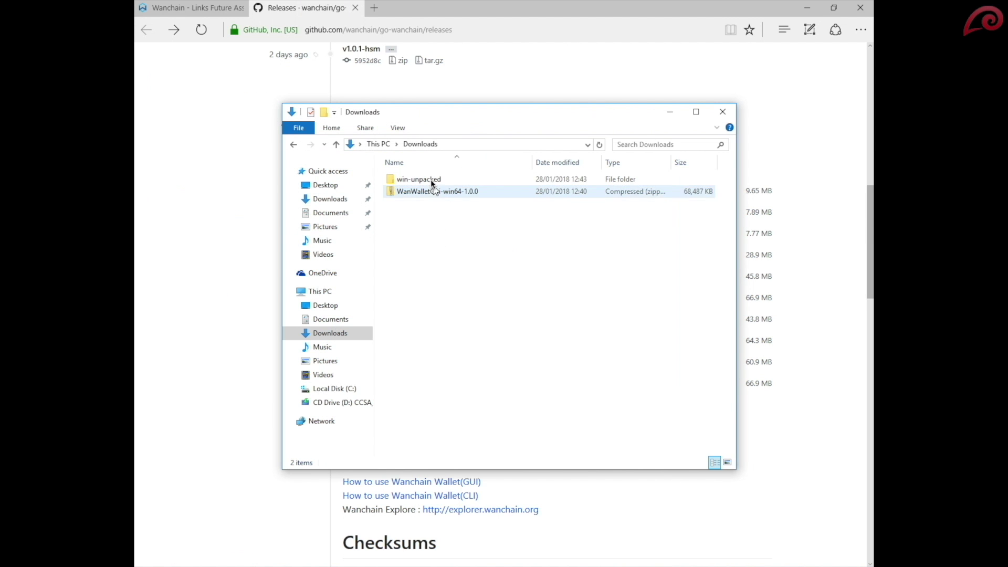
{"action": "double_click", "coordinate": [419, 178]}
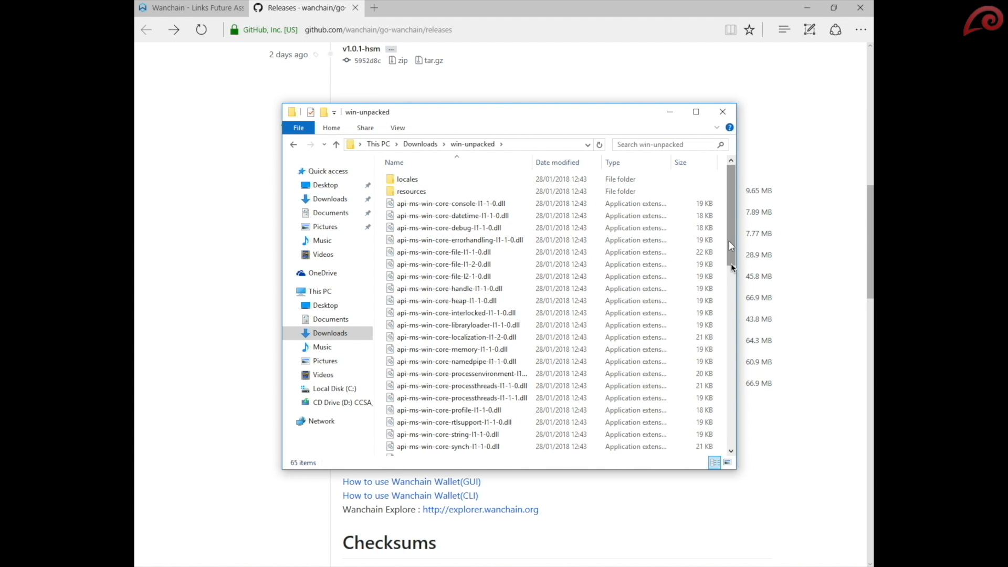
{"action": "scroll", "scroll_direction": "down", "scroll_amount": 3}
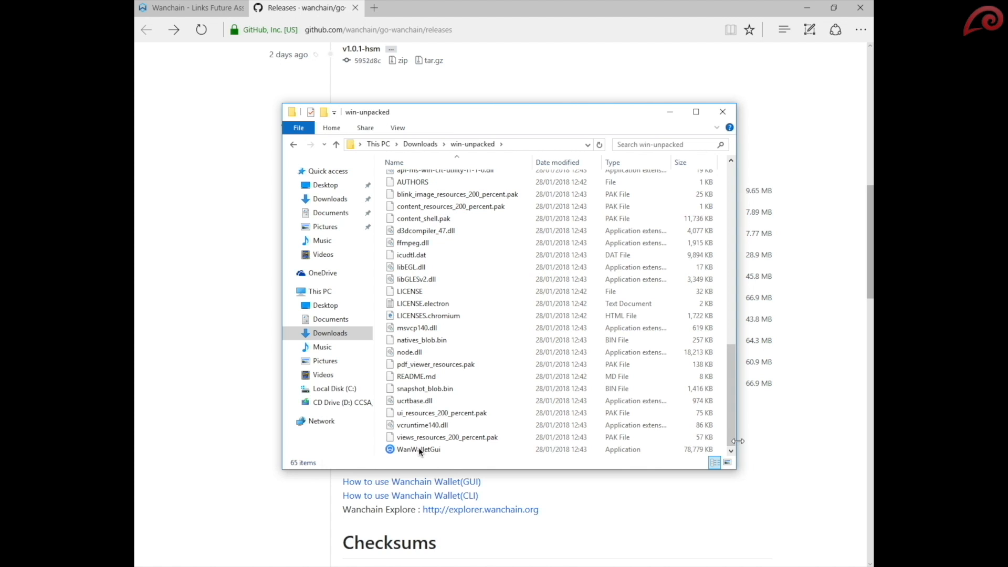
{"action": "left_click", "coordinate": [418, 449]}
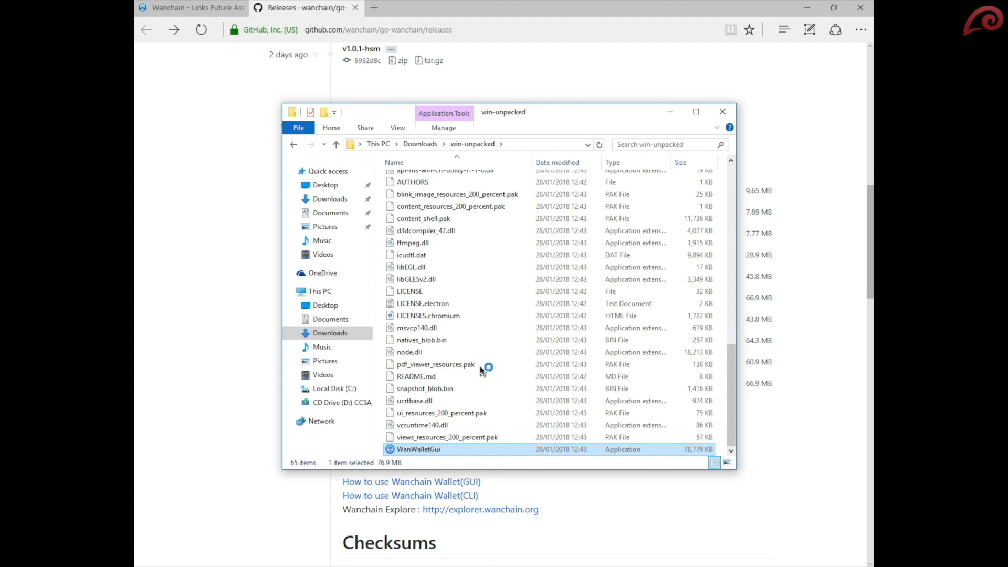
{"action": "double_click", "coordinate": [417, 449]}
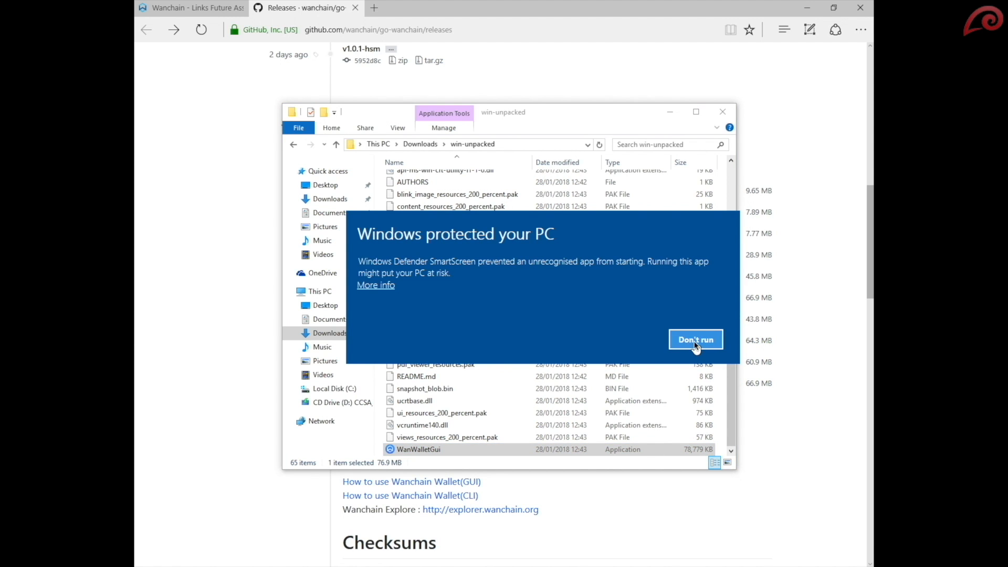
Run the app despite SmartScreen, allow gwan through the firewall, and launch the wallet
{"action": "left_click", "coordinate": [375, 285]}
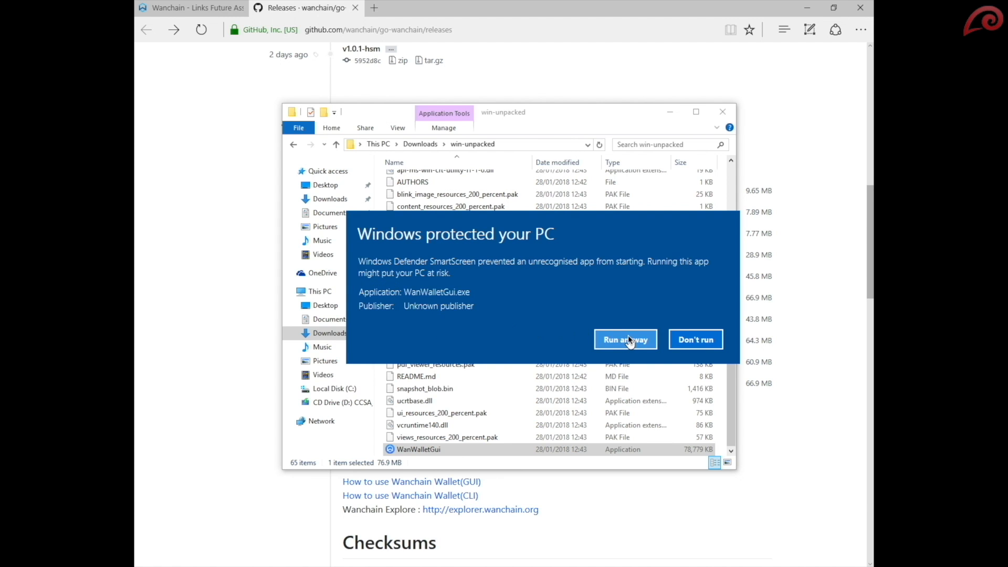
{"action": "left_click", "coordinate": [624, 338]}
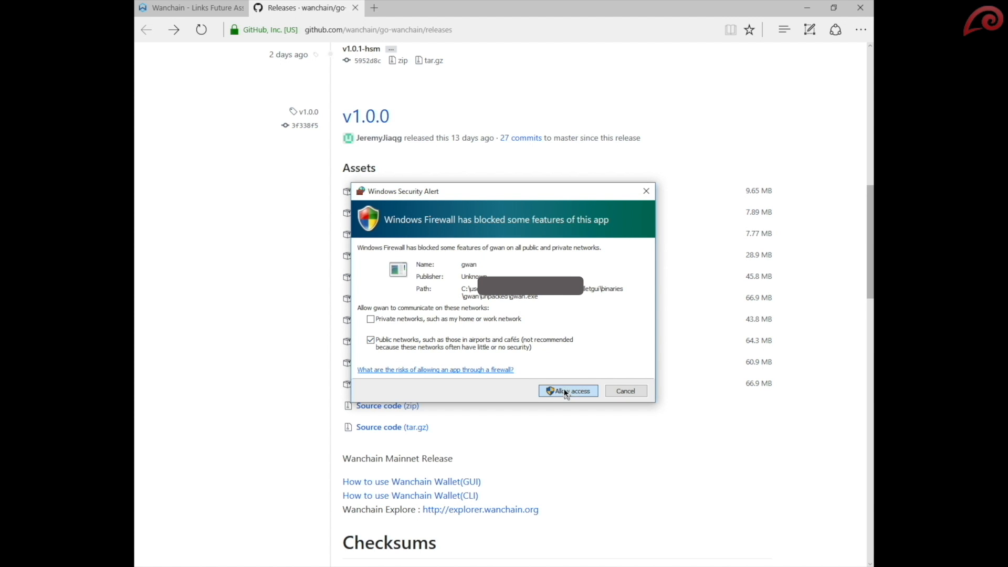
{"action": "left_click", "coordinate": [567, 390]}
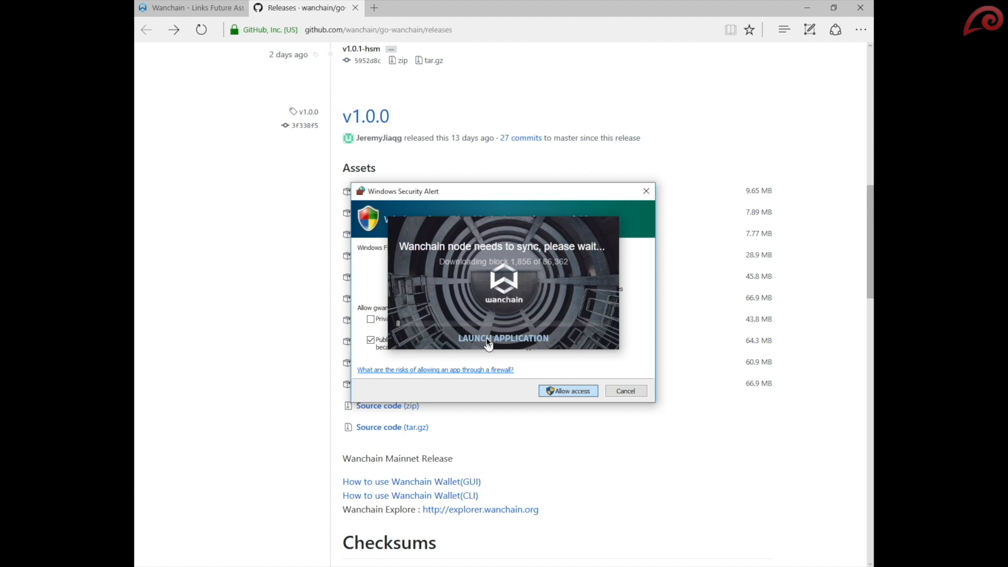
{"action": "left_click", "coordinate": [566, 391]}
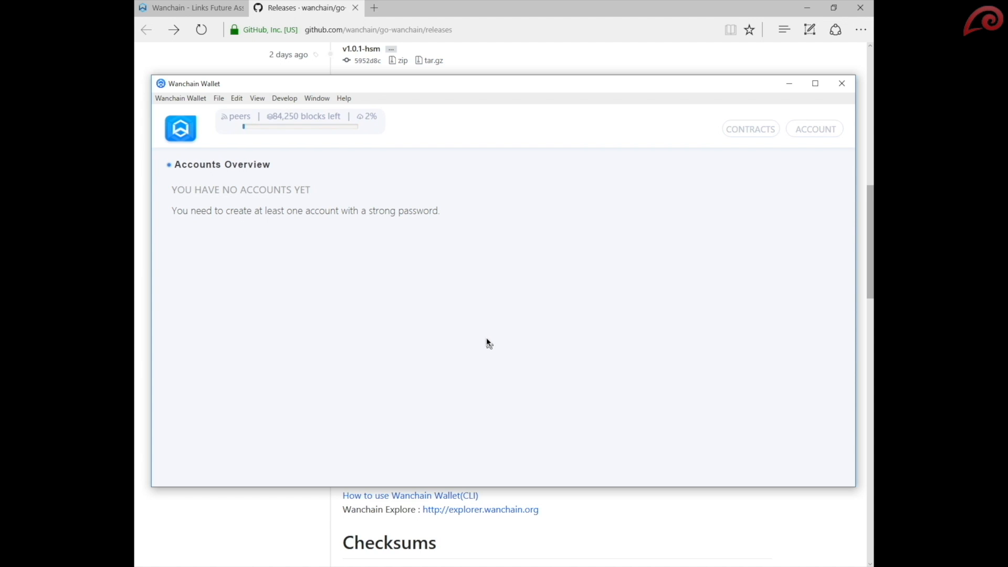
Create the NewOne account with a password and acknowledge the keyfile backup reminder
{"action": "left_click", "coordinate": [814, 84]}
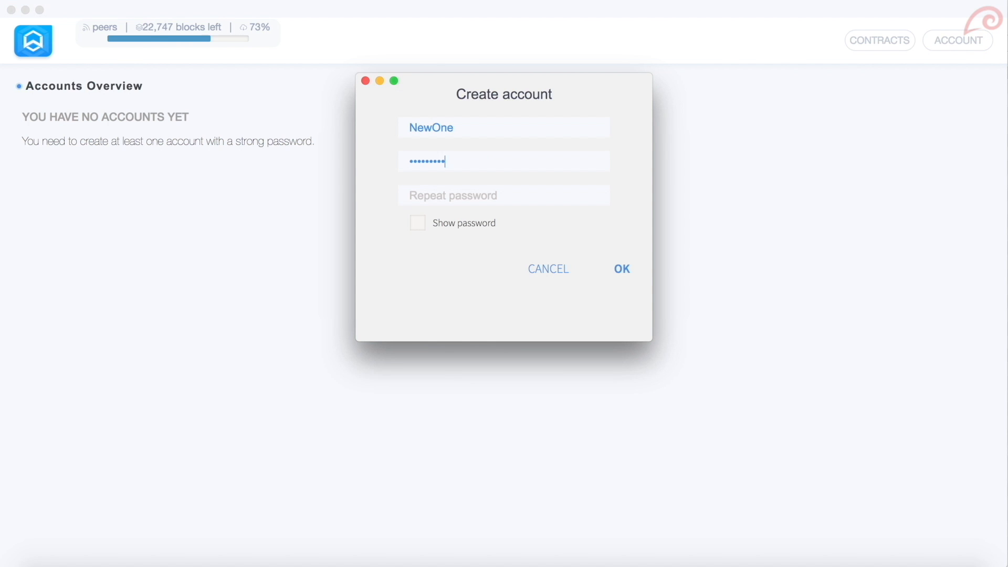
{"action": "left_click", "coordinate": [621, 269]}
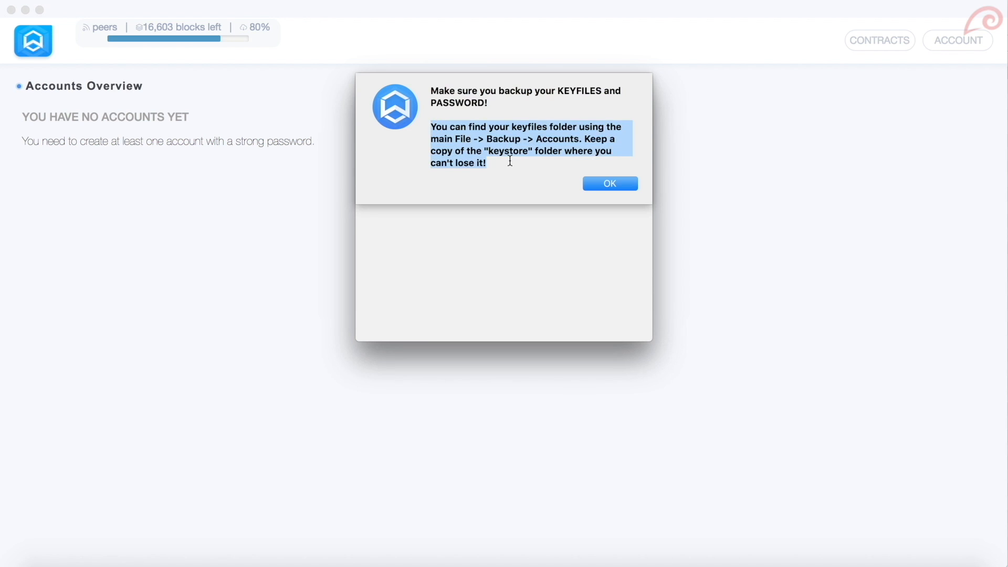
{"action": "left_click", "coordinate": [609, 183]}
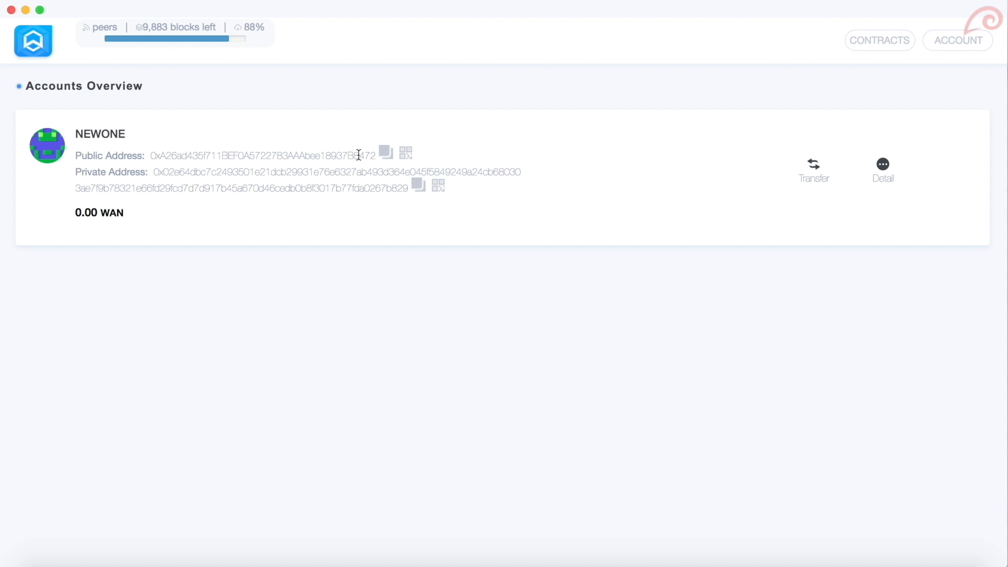
Copy the NewOne public and private addresses
{"action": "left_click", "coordinate": [386, 154]}
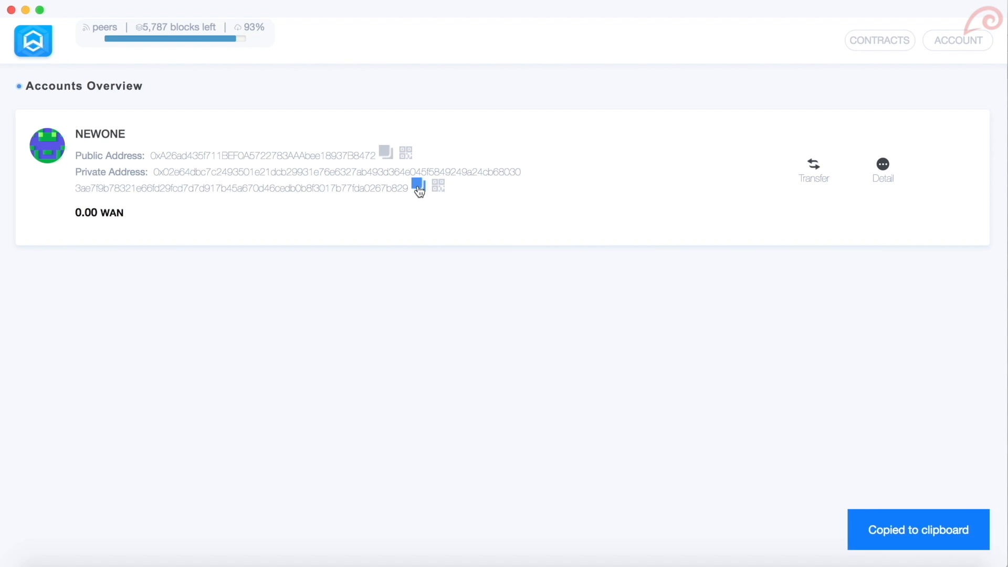
{"action": "left_click", "coordinate": [124, 3]}
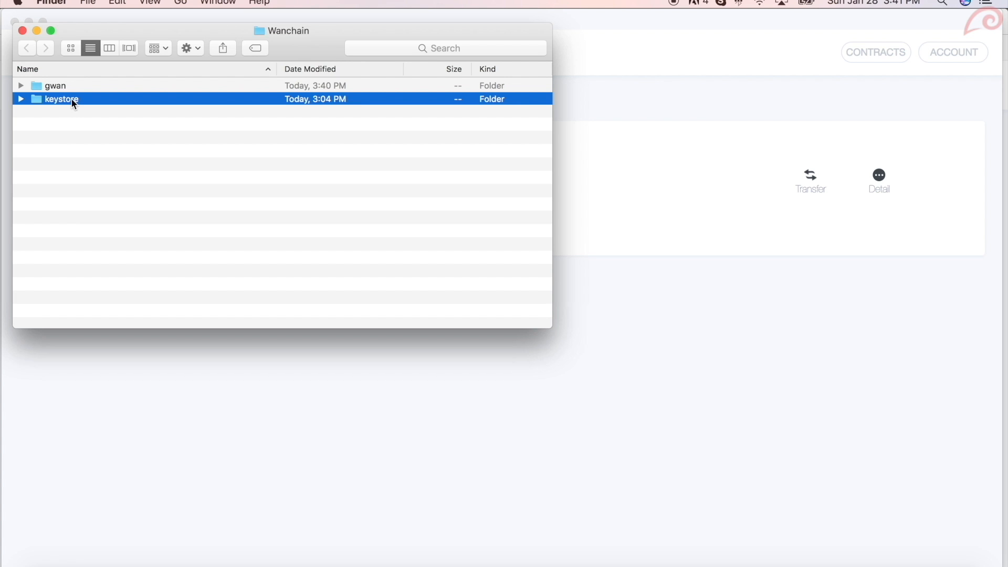
Open the context menu for the keystore folder in the Wanchain data folder
{"action": "right_click", "coordinate": [60, 98]}
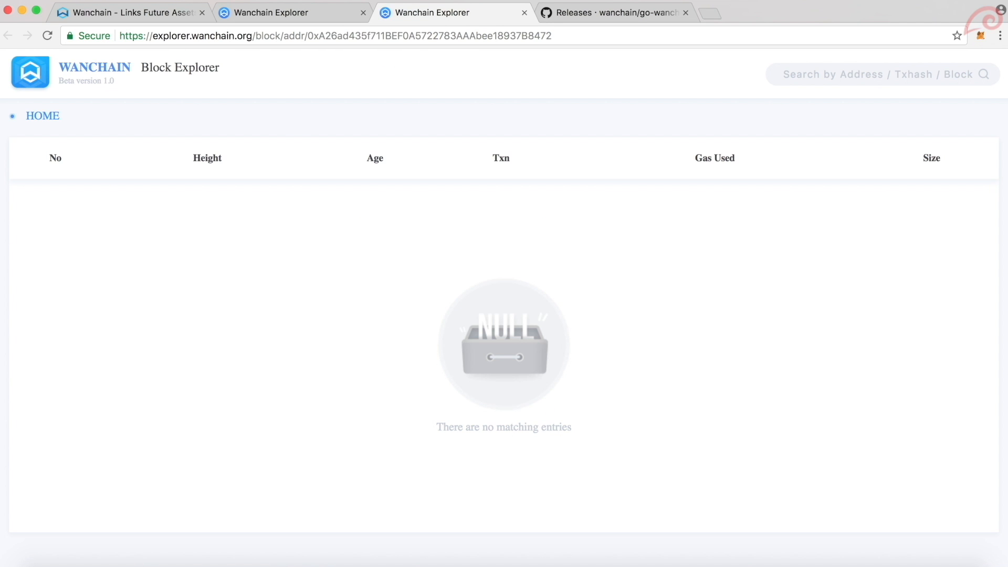
{"action": "mouse_move", "coordinate": [81, 158]}
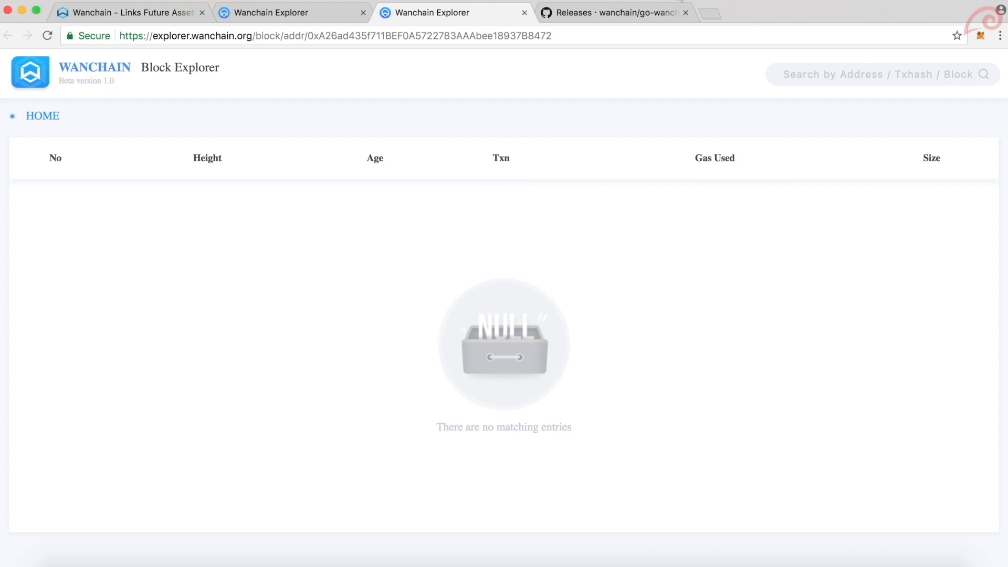
{"action": "mouse_move", "coordinate": [608, 12]}
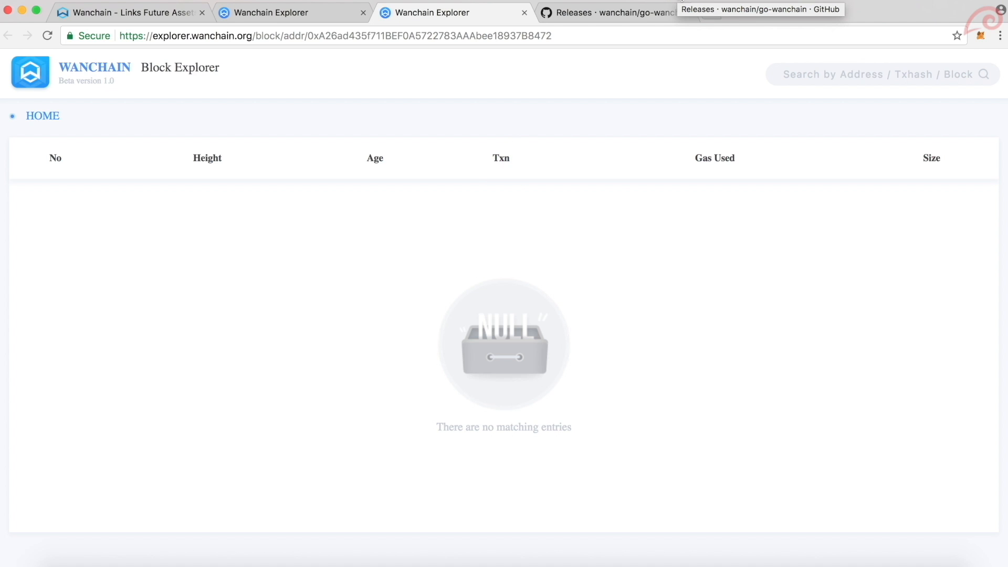